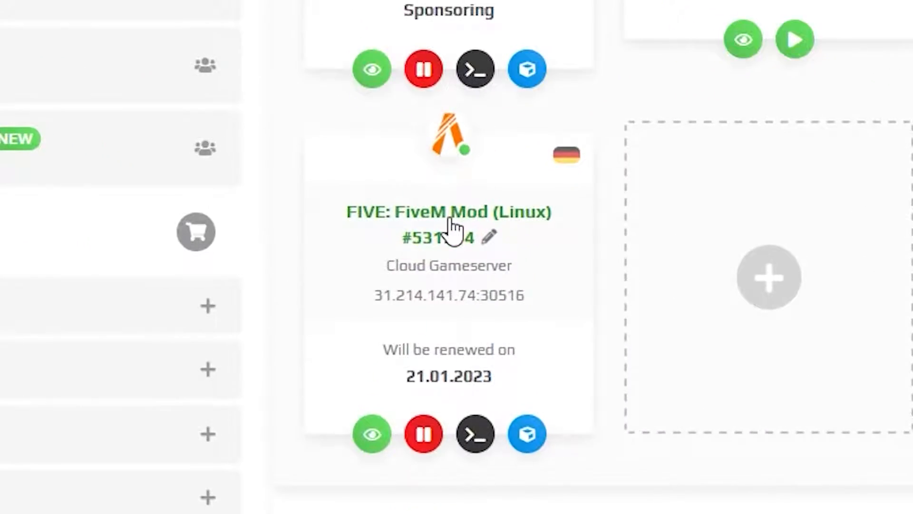
Open the 'FIVE: FiveM Mod (Linux)' server panel from the ZAP-Hosting dashboard.
left_click(447, 212)
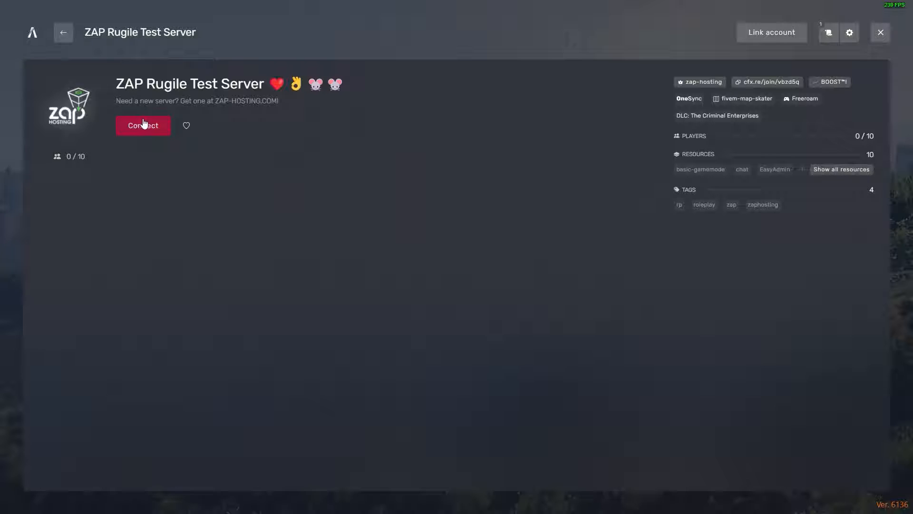
Connect to ZAP Rugile Test Server from its FiveM details page.
left_click(143, 125)
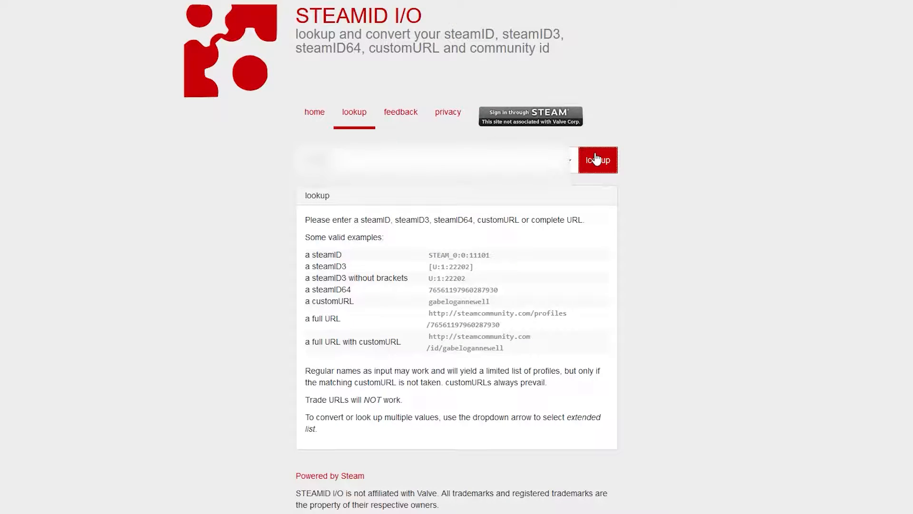
Look up the Steam64 ID on steamid.io, then reconnect to ZAP Rugile Test Server.
left_click(597, 160)
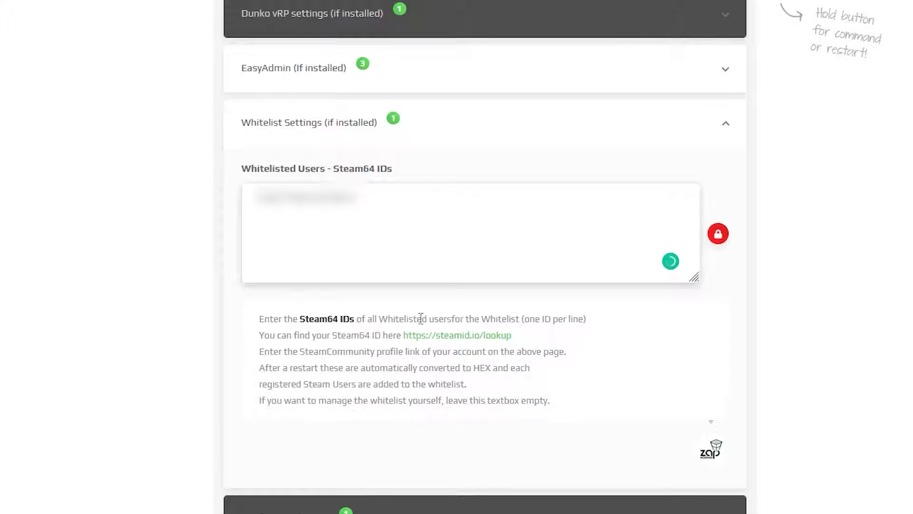
scroll("down", 3)
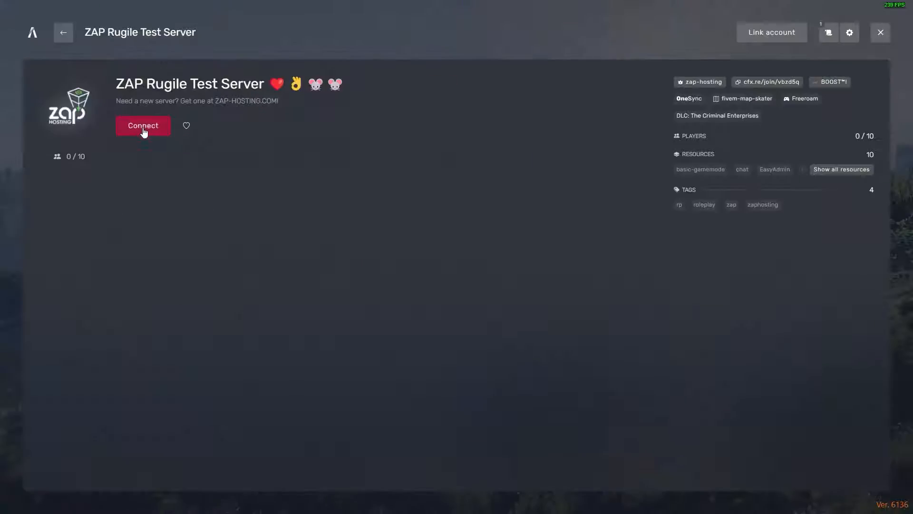
left_click(143, 125)
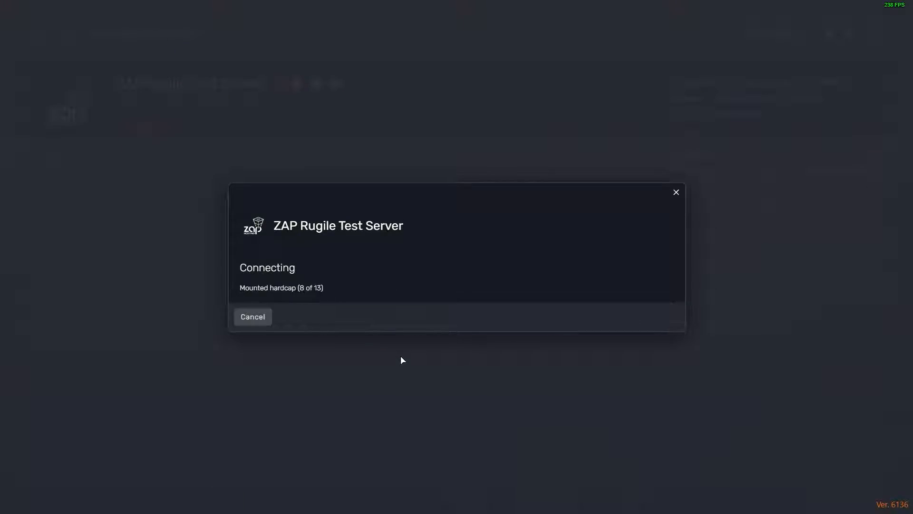